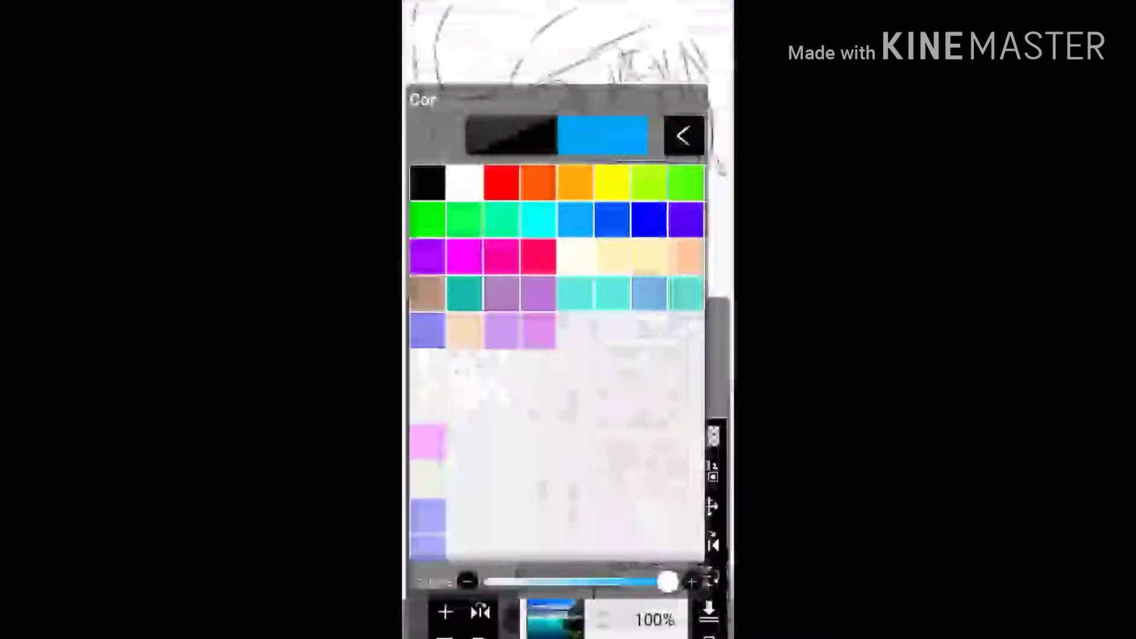
- Pick the teal swatch from the colour palette as the painting colour
click(682, 135)
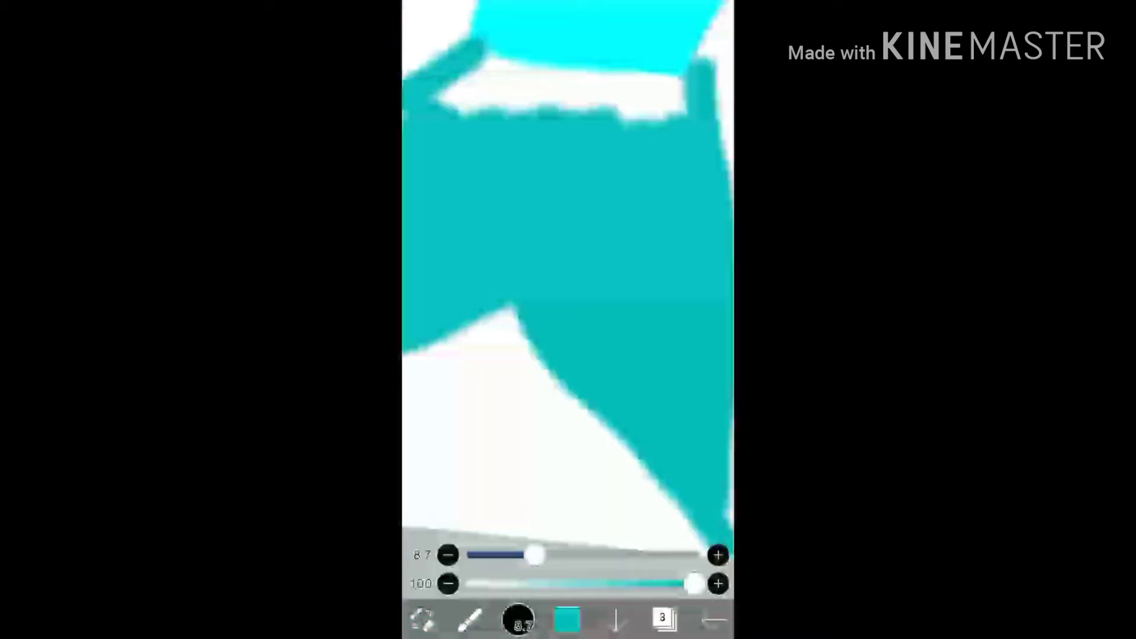